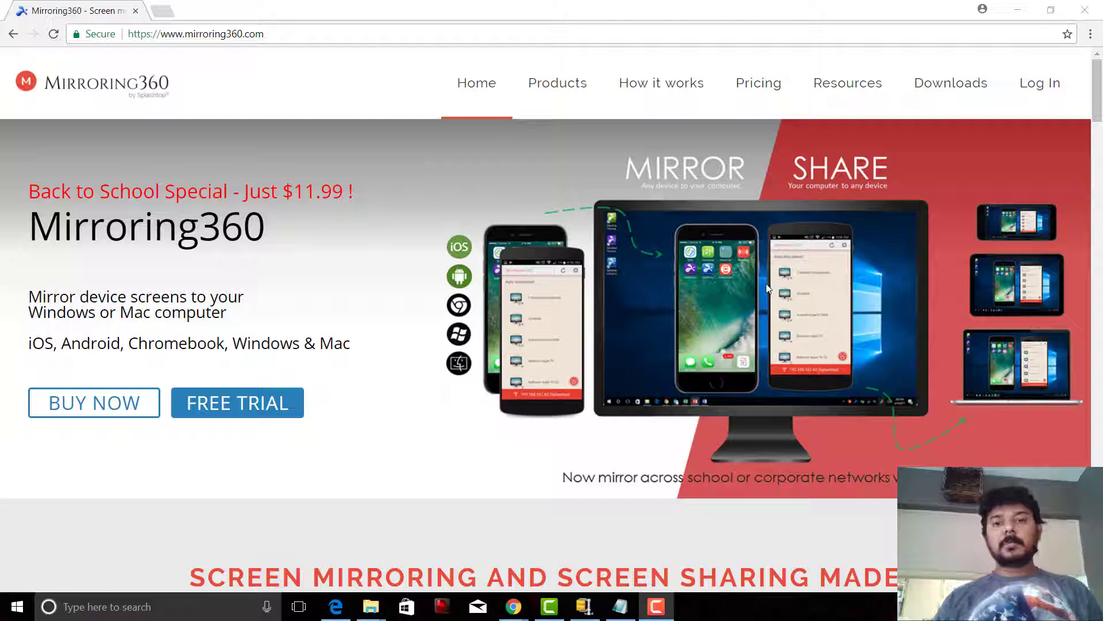
mouse_move(357, 318)
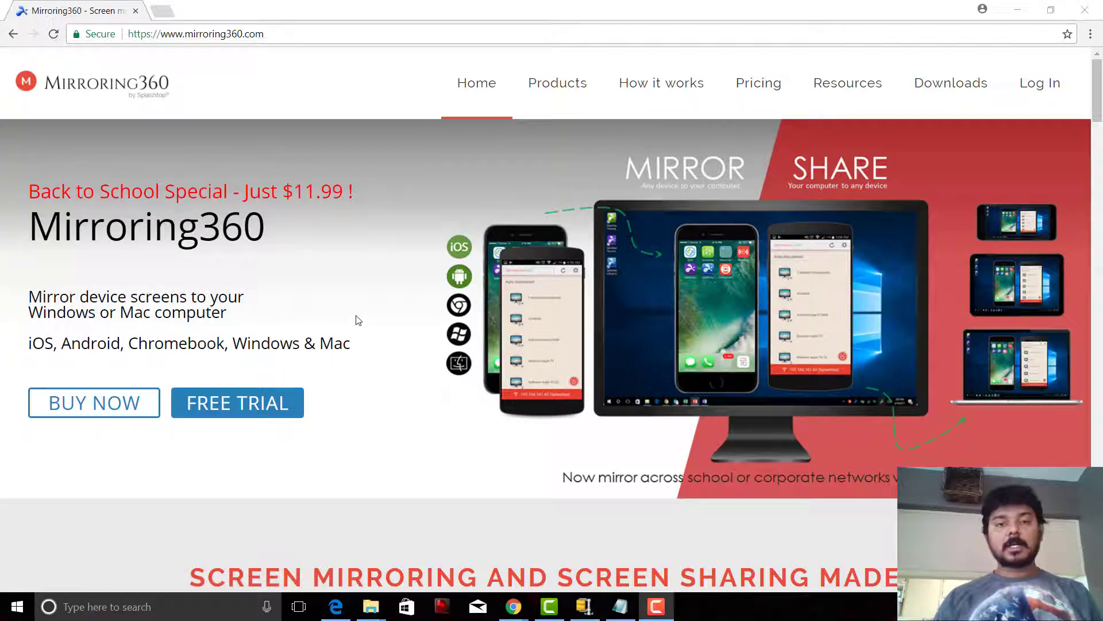
mouse_move(237, 402)
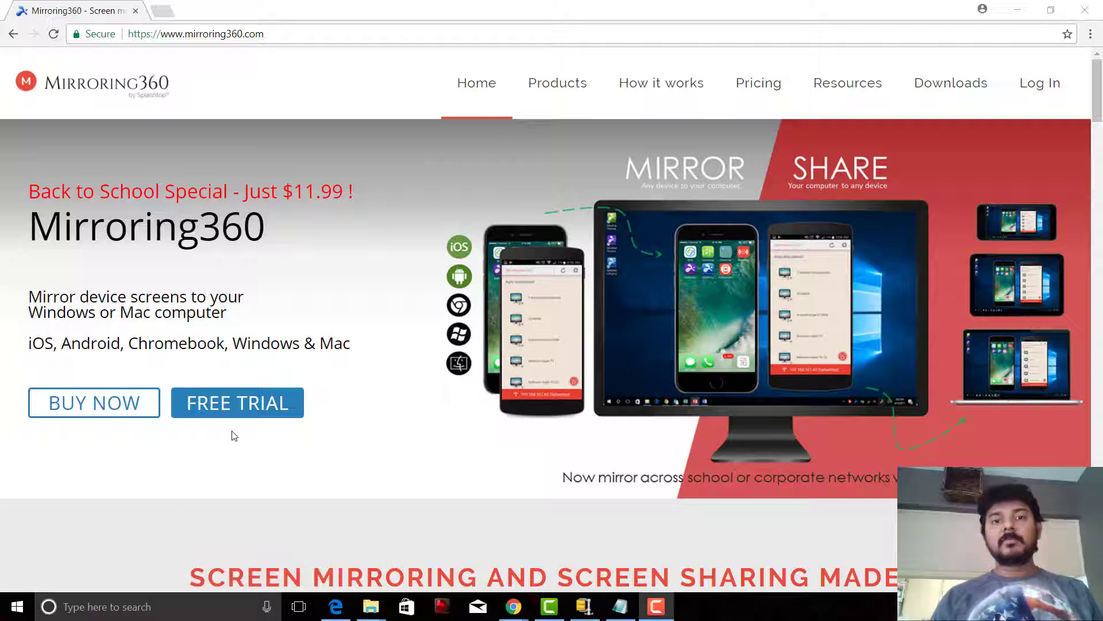
mouse_move(238, 404)
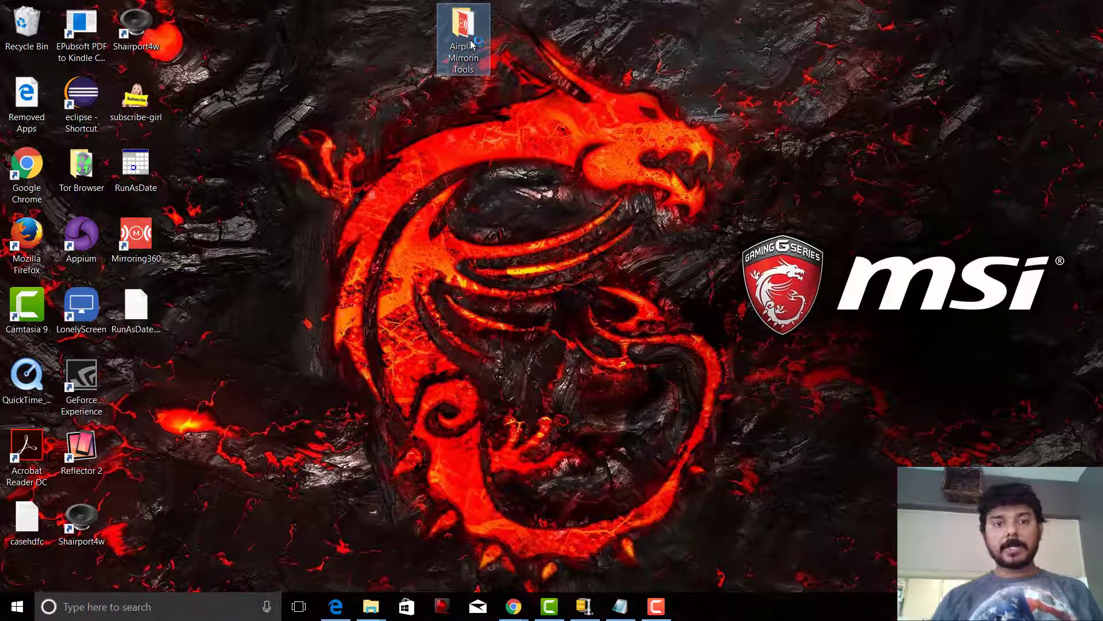
Open the Airplay Mirrorin Tools folder and run the mirroring360_win installer.
double_click(463, 33)
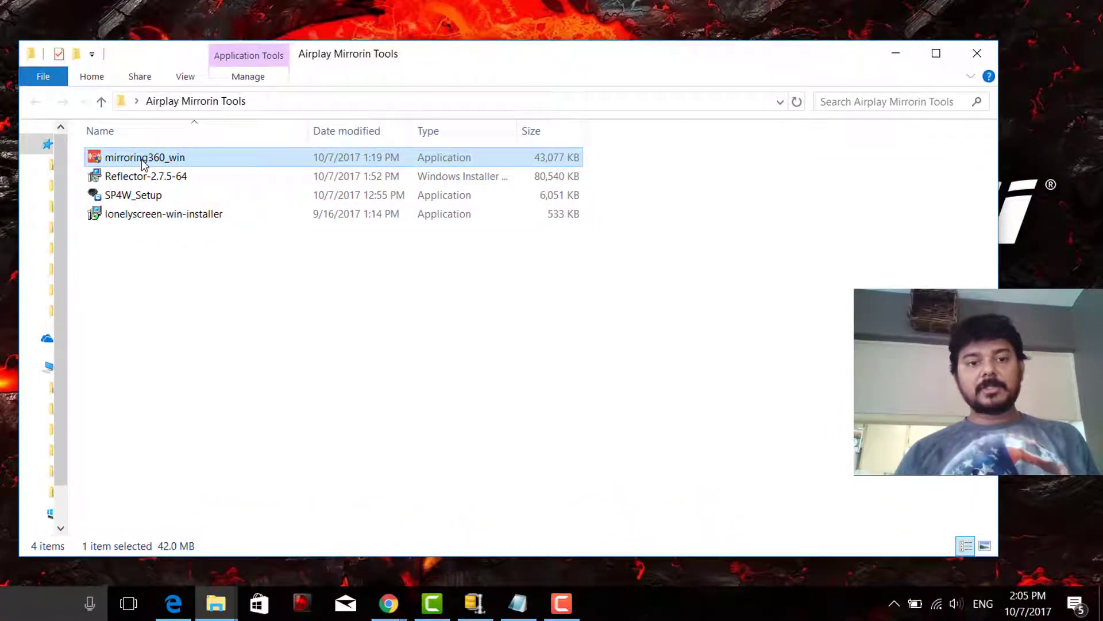
left_click(144, 157)
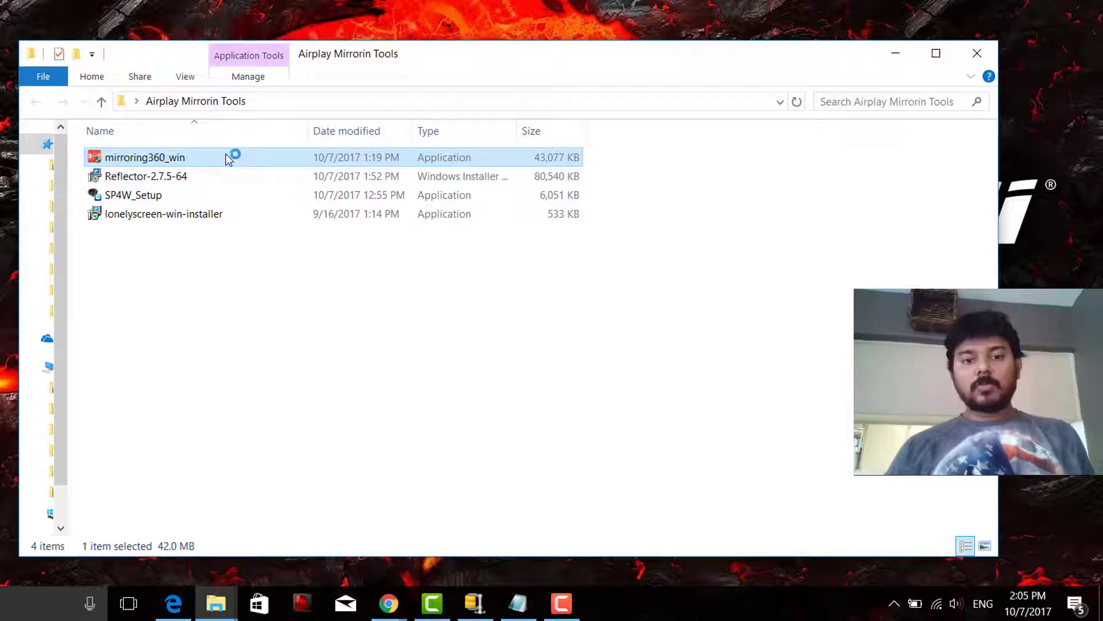
double_click(144, 156)
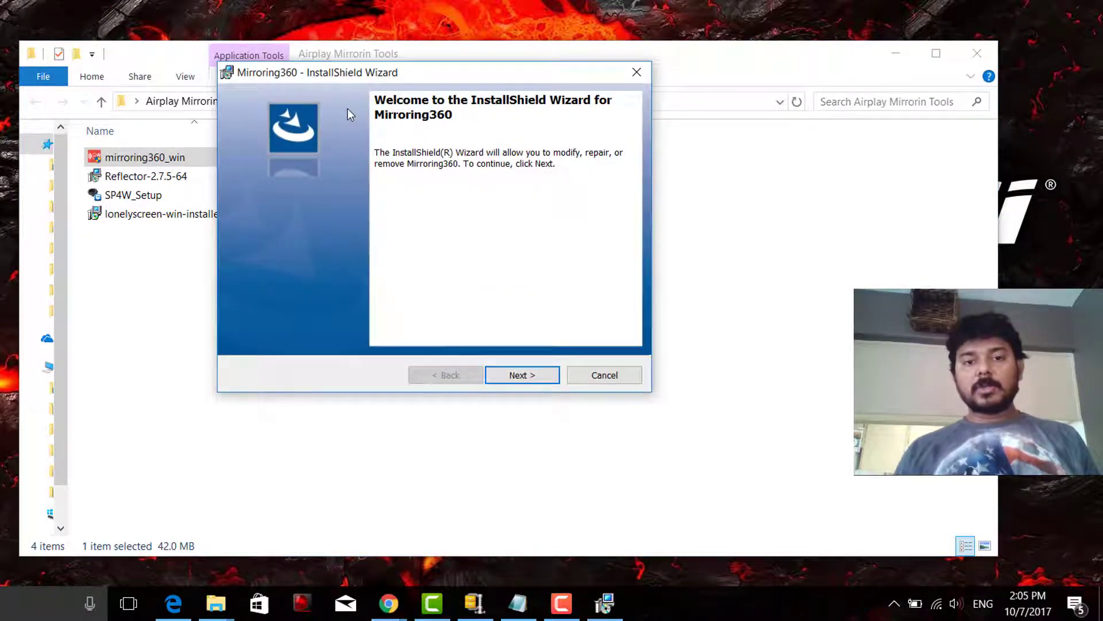
Cancel the Mirroring360 InstallShield Wizard, confirm, finish, and return to the folder window.
left_click(604, 375)
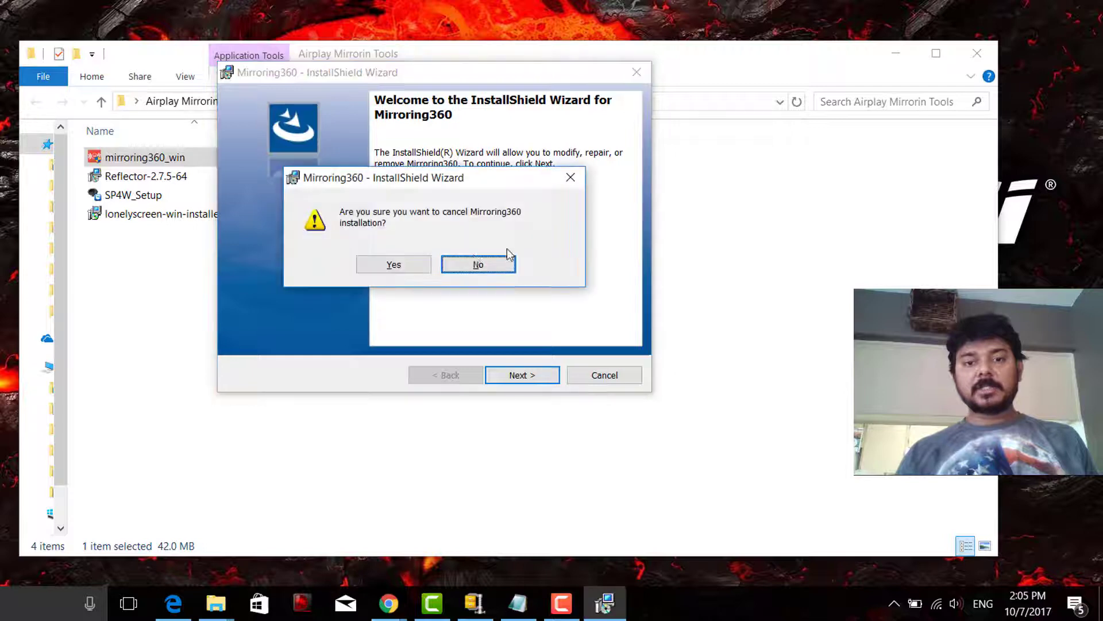
left_click(393, 264)
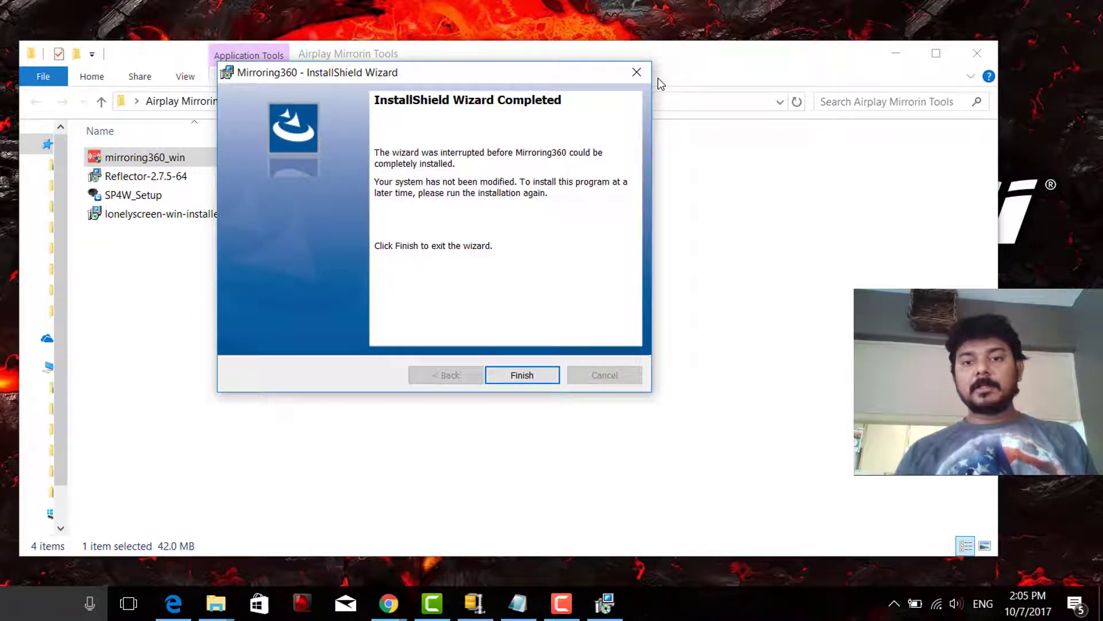
left_click(522, 375)
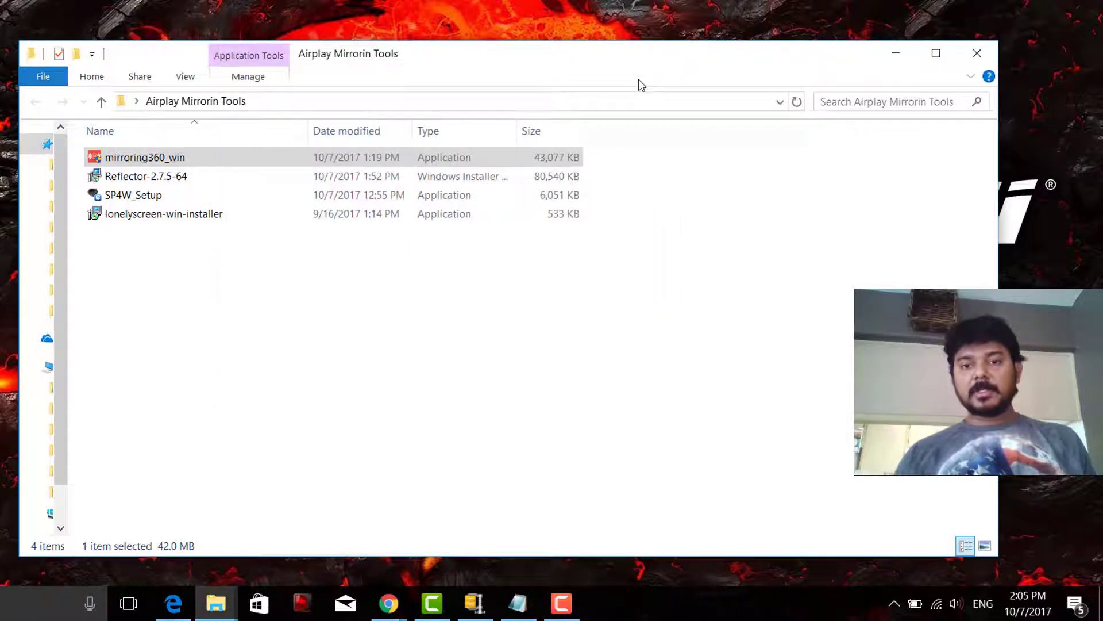
left_click(894, 603)
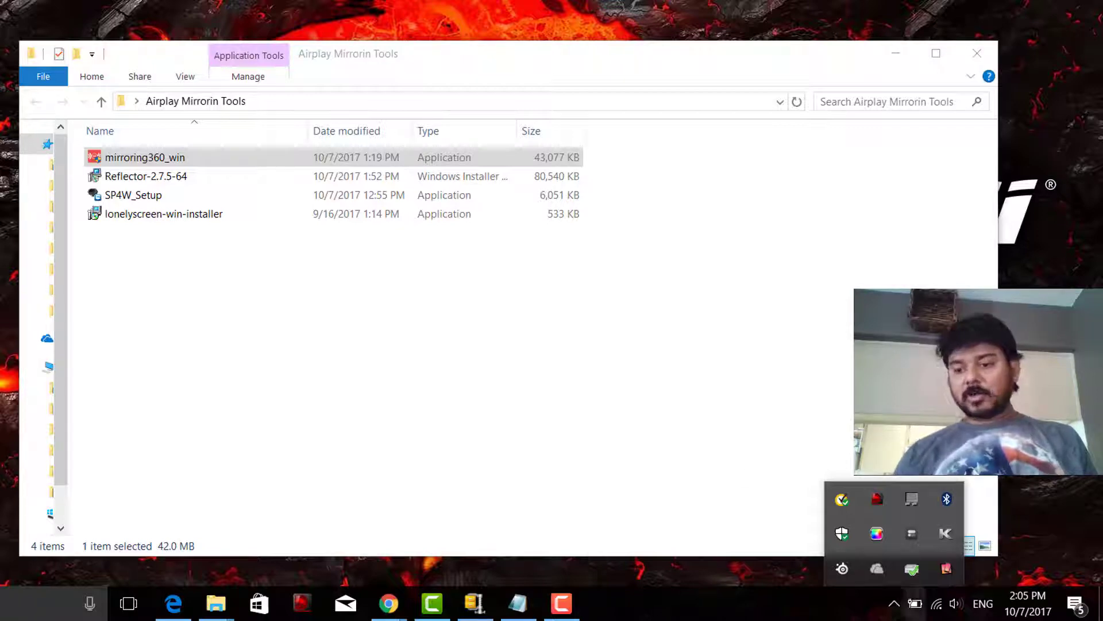
mouse_move(893, 602)
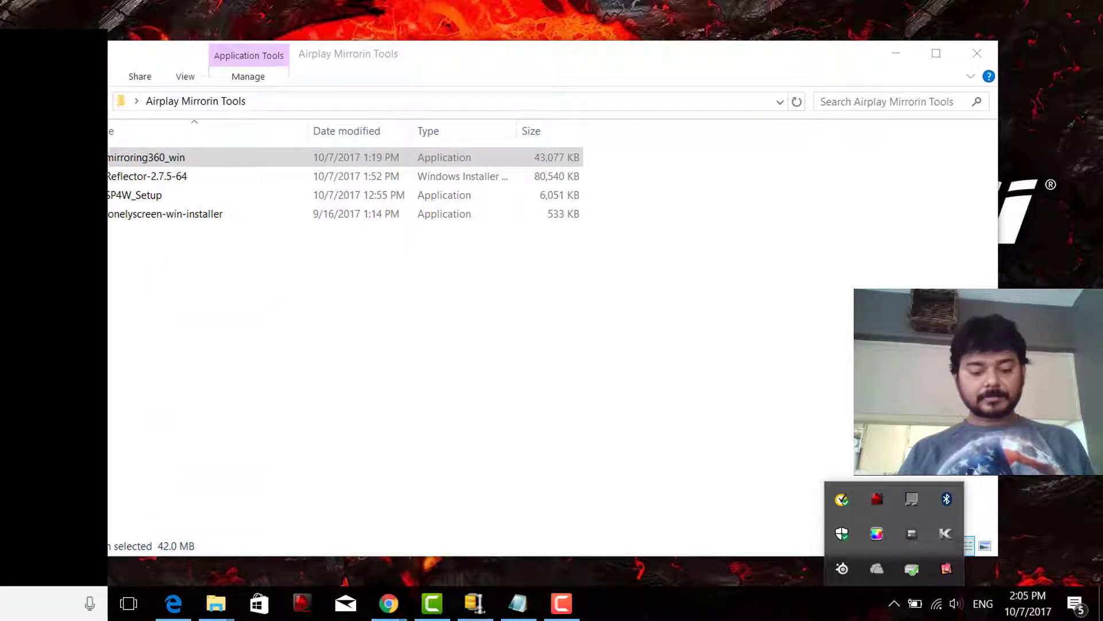
Launch Mirroring360 from its desktop shortcut and show its General settings.
type("mirroring360")
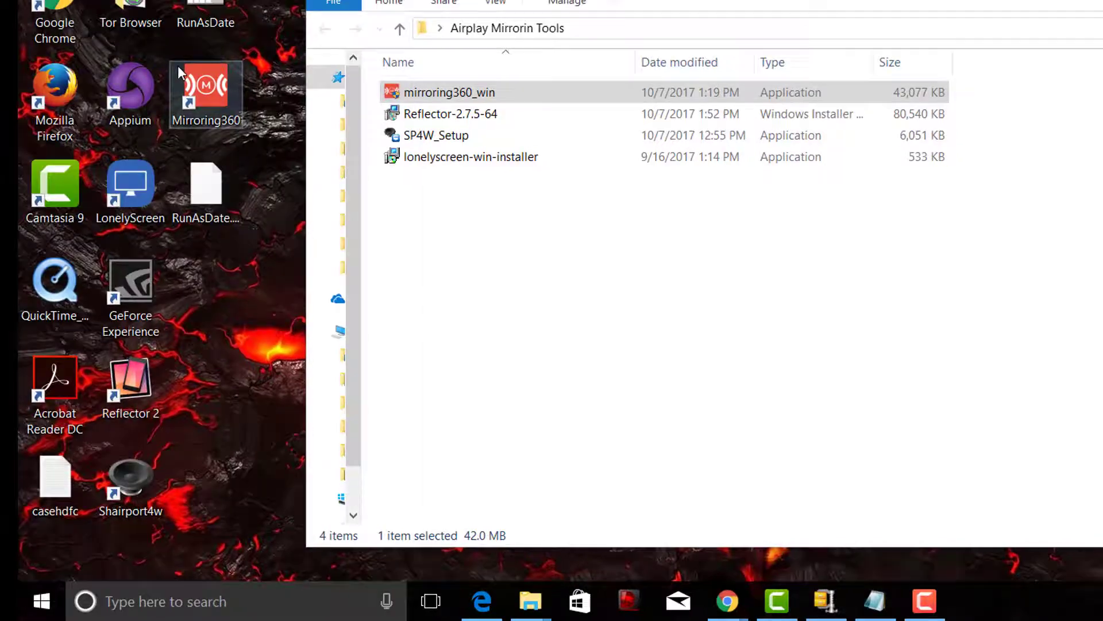
double_click(450, 92)
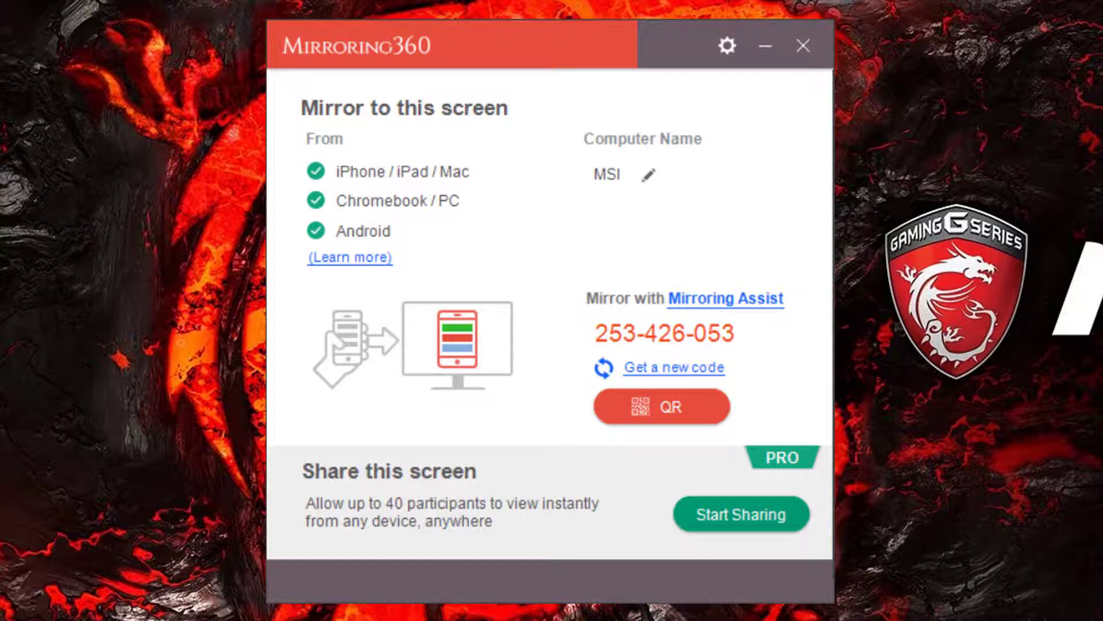
mouse_move(419, 203)
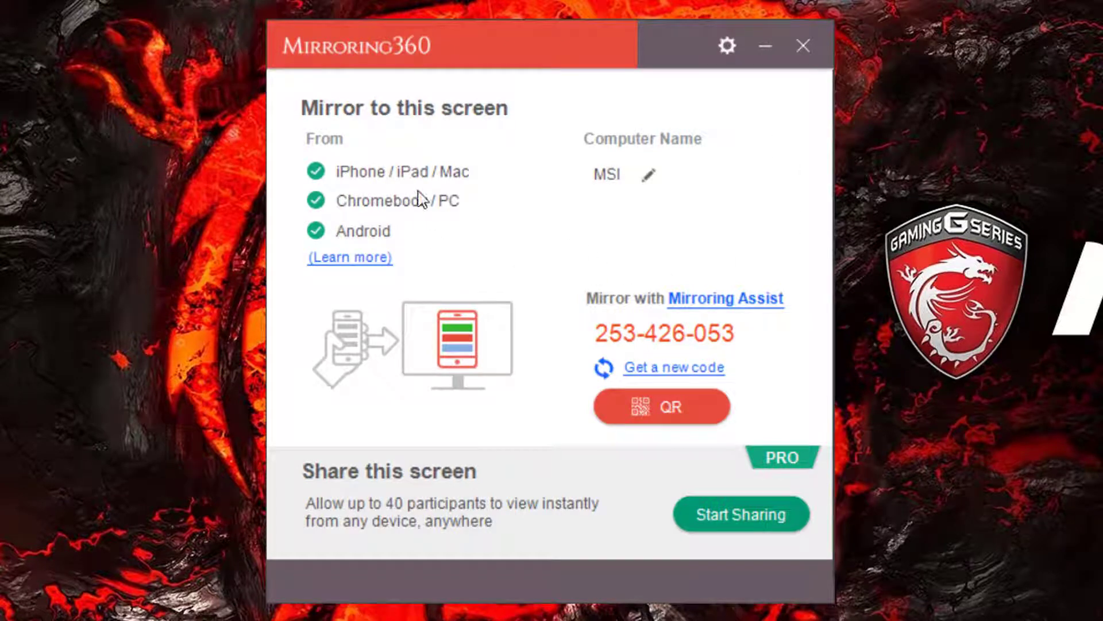
mouse_move(705, 148)
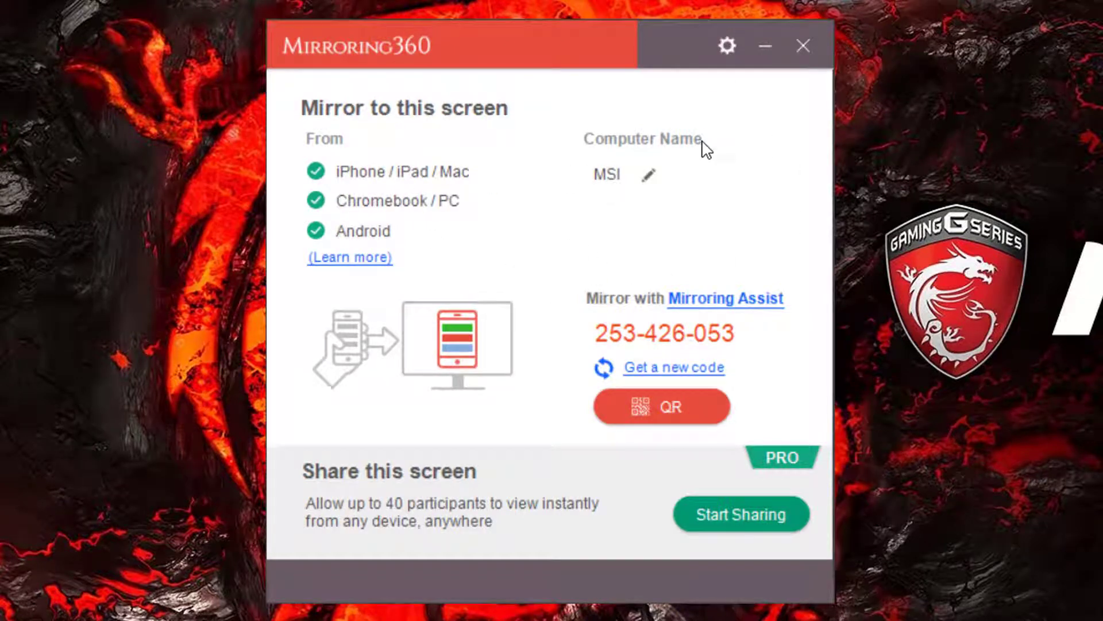
left_click(726, 46)
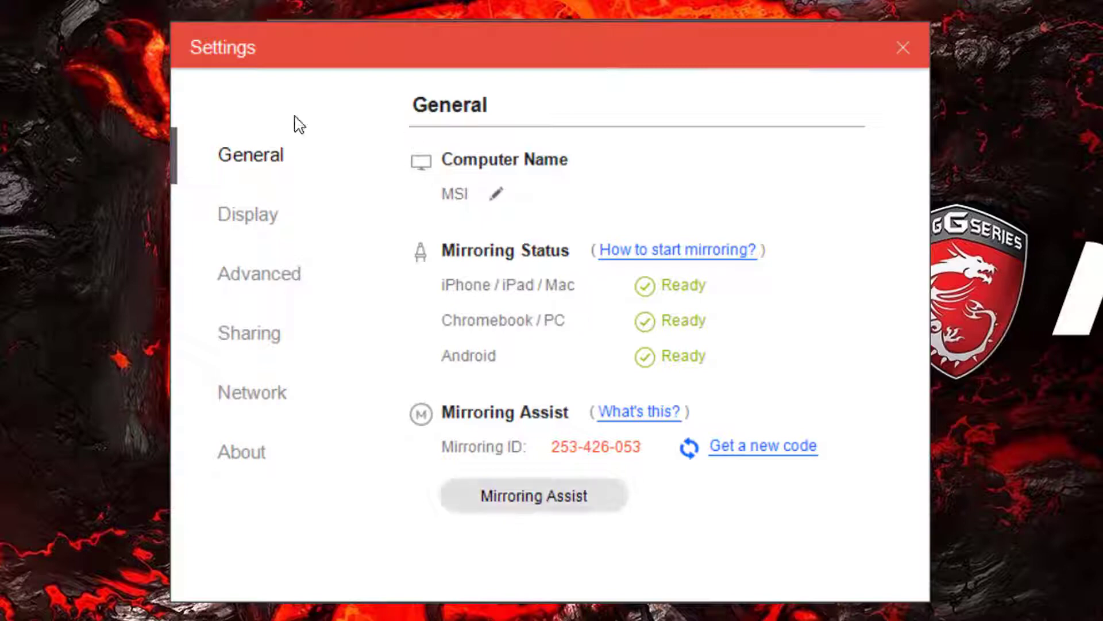
Change the Computer Name from MSI to 'Mirroring360' and confirm.
left_click(497, 195)
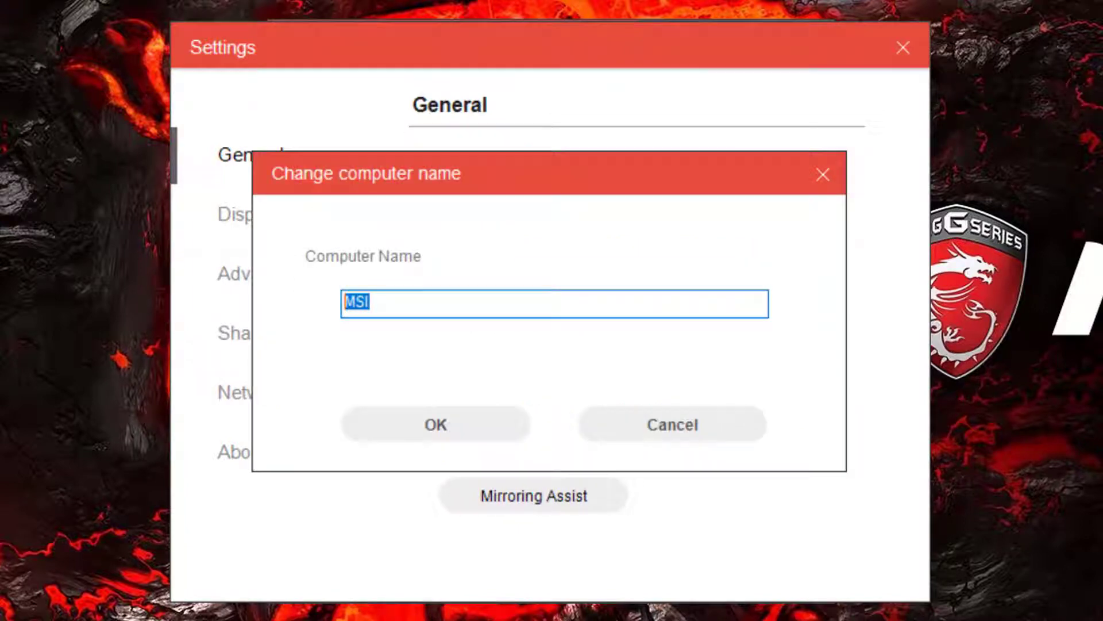
type("Mirroring")
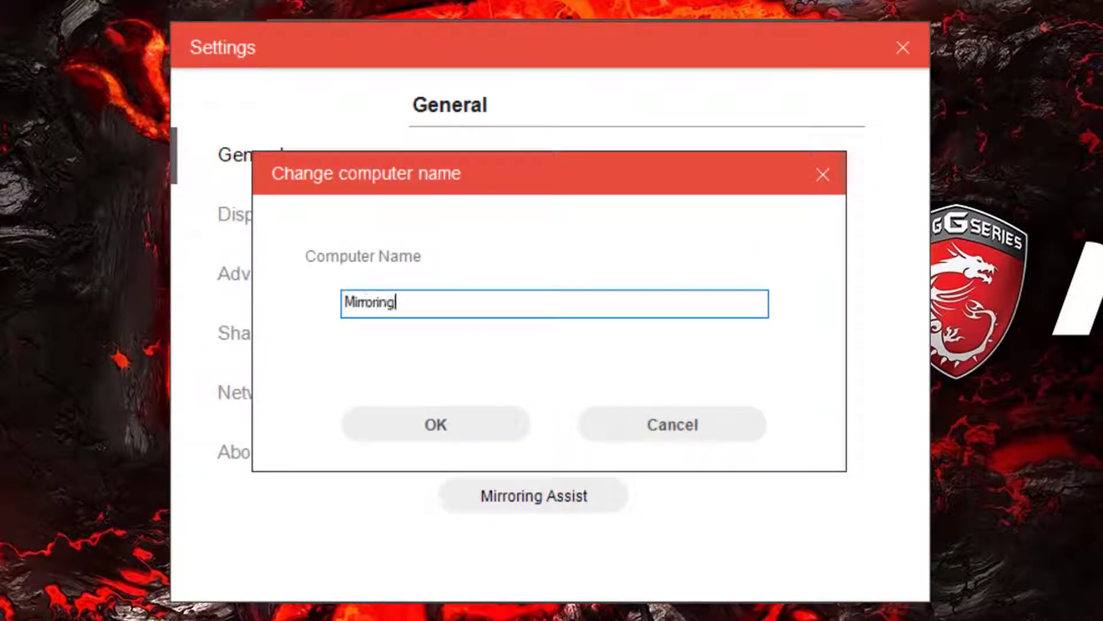
type("360")
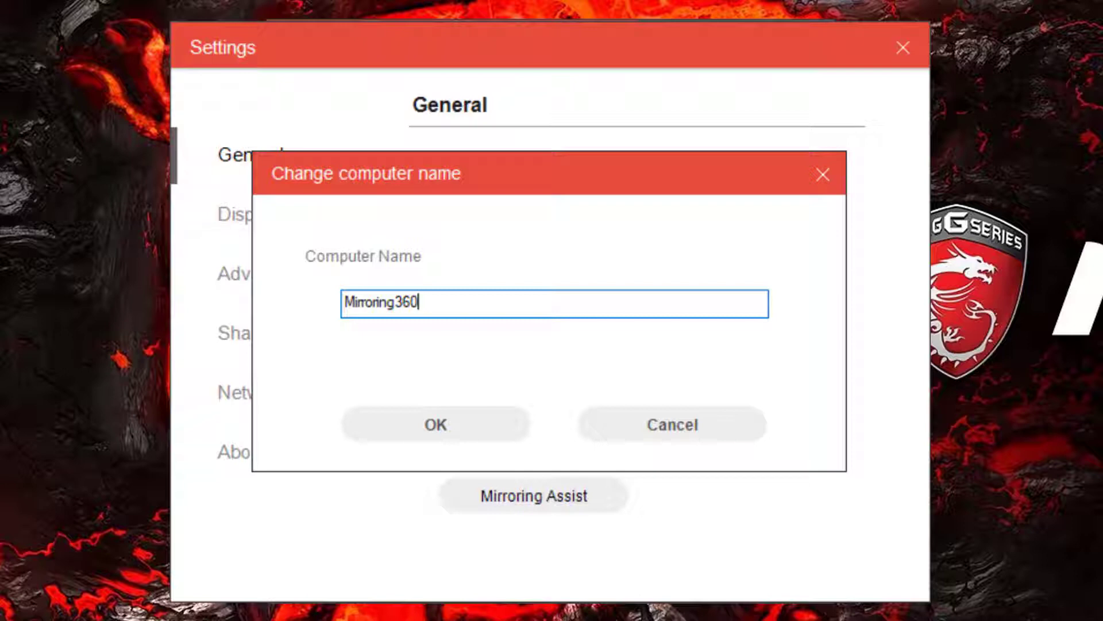
left_click(435, 423)
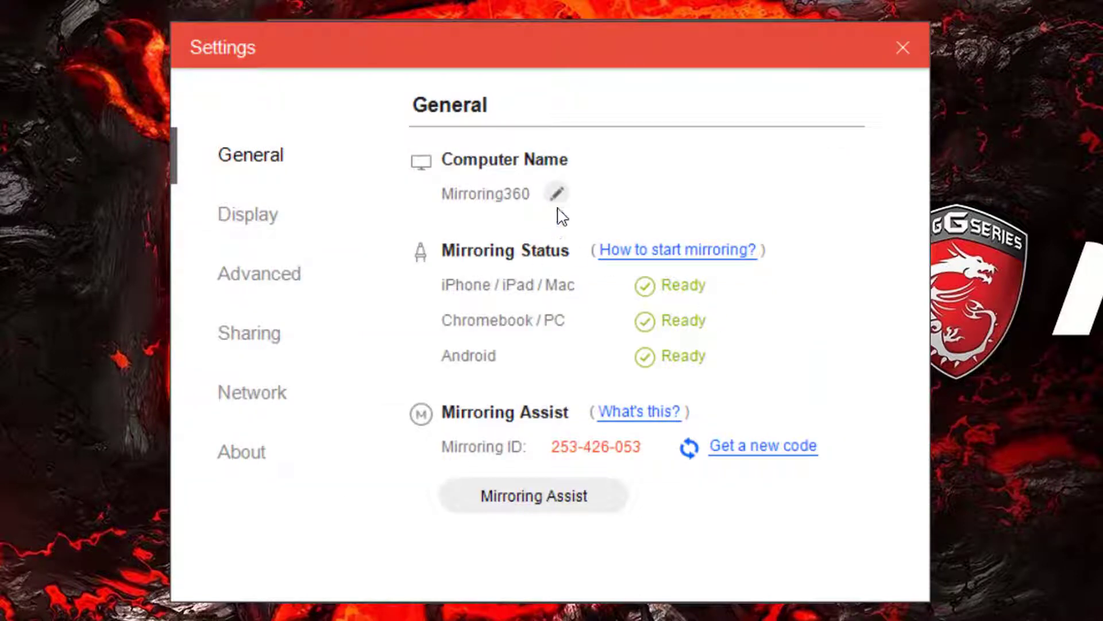
mouse_move(567, 238)
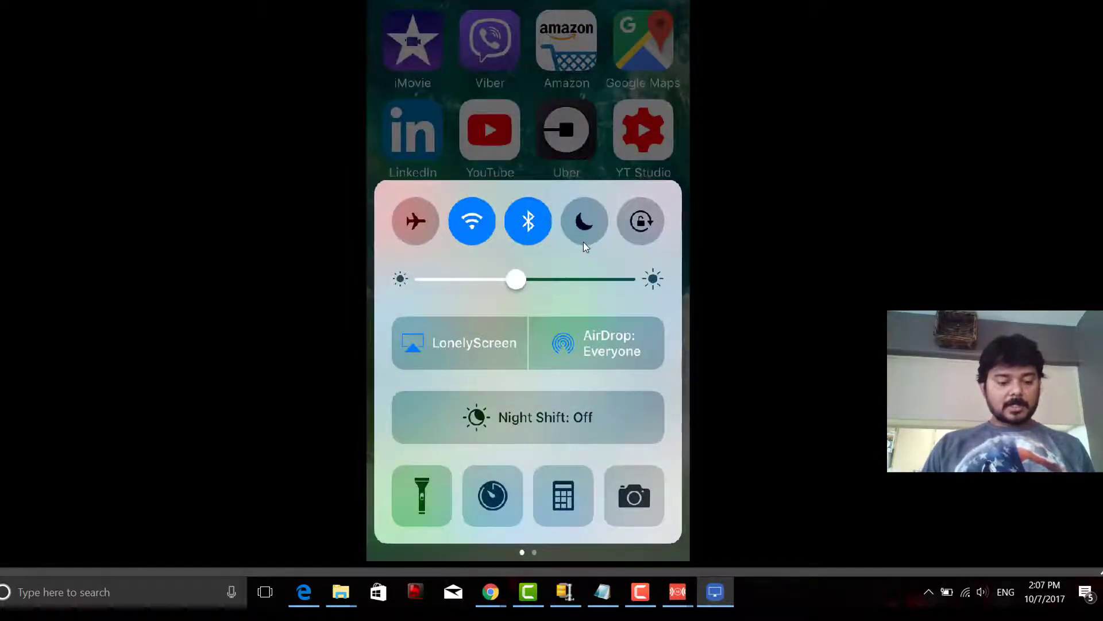
Choose Mirroring360 as the iPhone's AirPlay mirroring receiver instead of LonelyScreen.
left_click(458, 342)
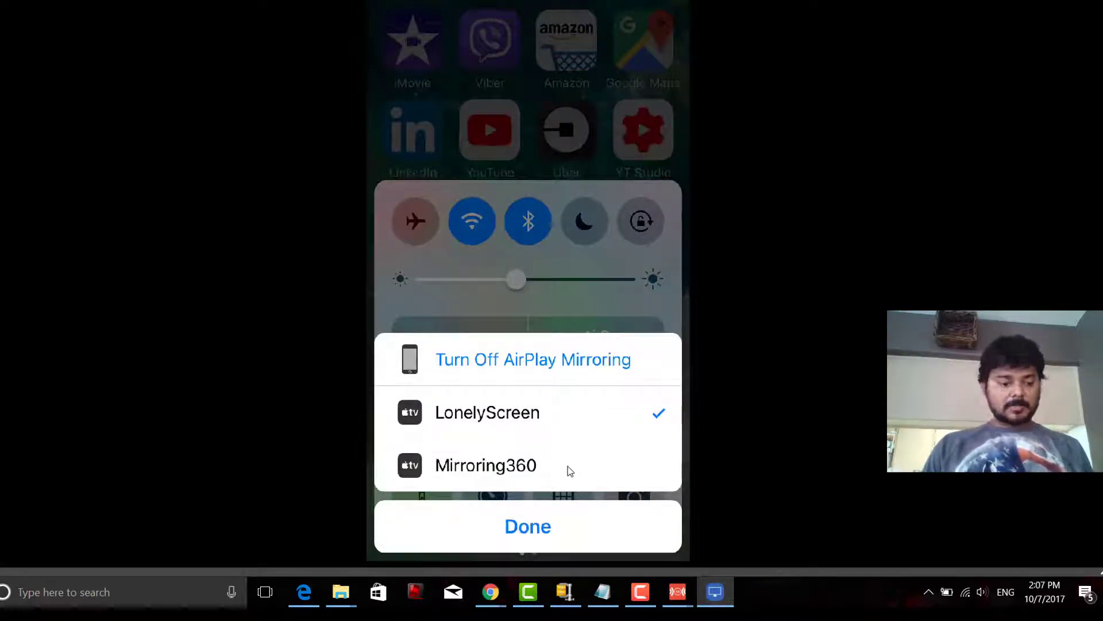
left_click(528, 526)
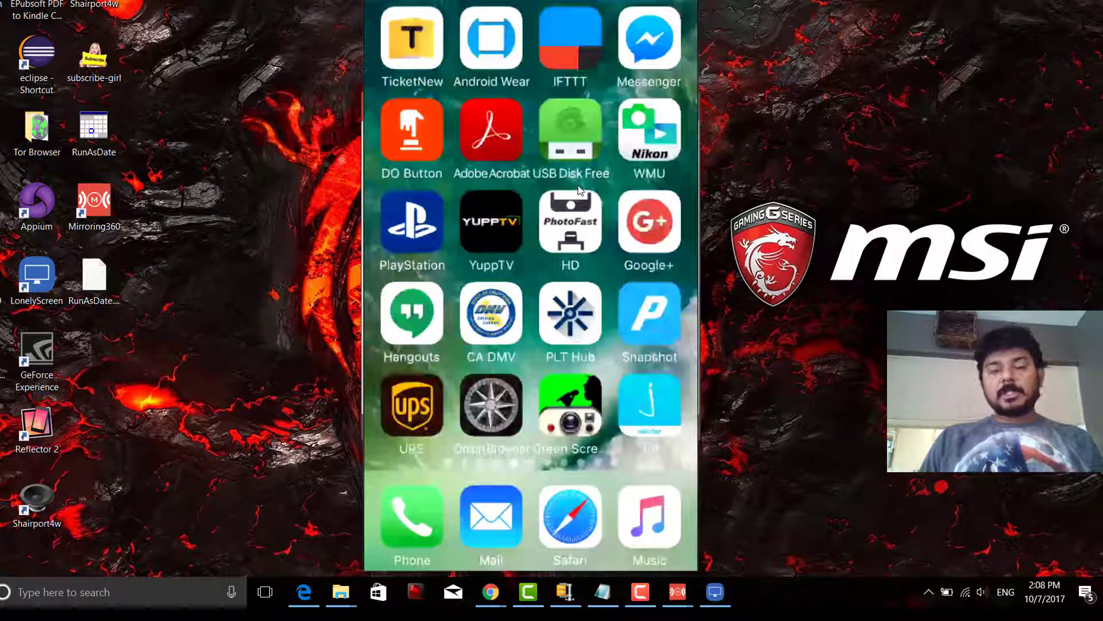
Swipe the mirrored iPhone home screen to another page of apps.
scroll("left", 3)
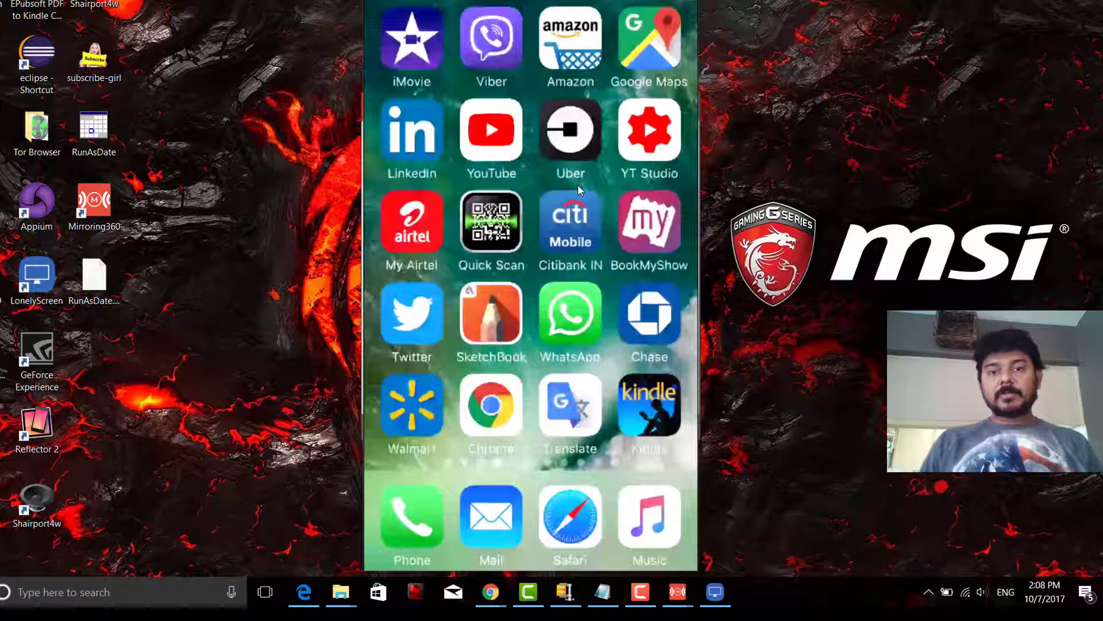